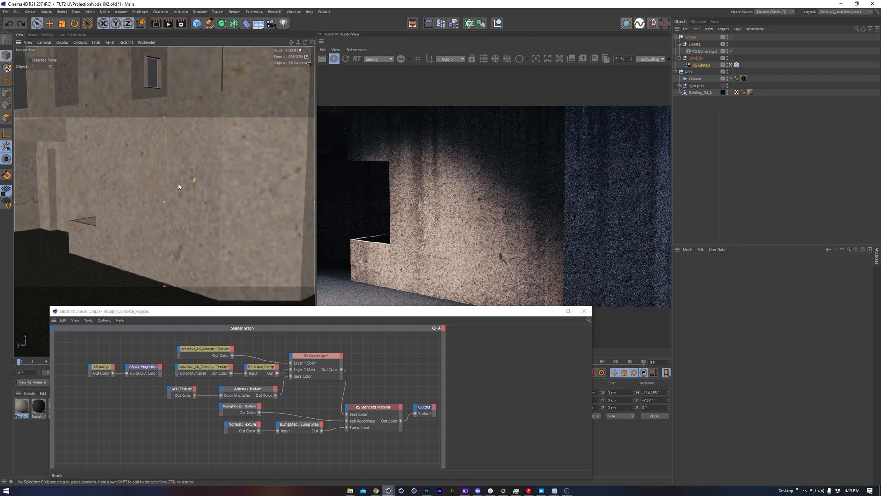
Step: Select the albedo and opacity Texture nodes to show their shared 0.925 by 0.7 UV scale
left_click_drag(168, 168, 191, 179)
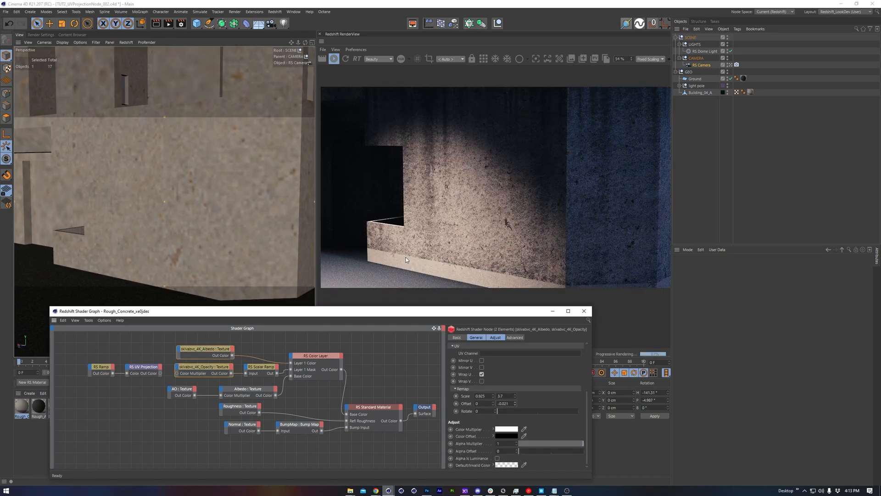
mouse_move(460, 259)
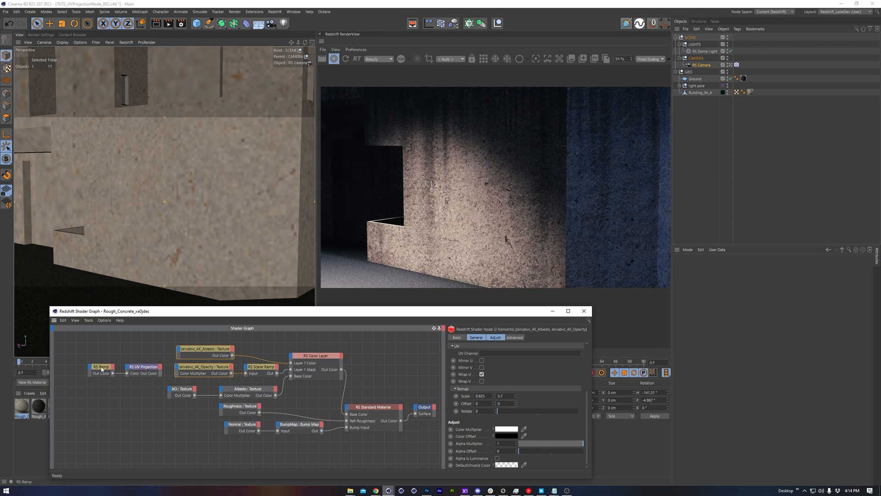
Step: Inspect the RS Ramp and the planar, world-space RS UV Projection parameters
left_click(102, 366)
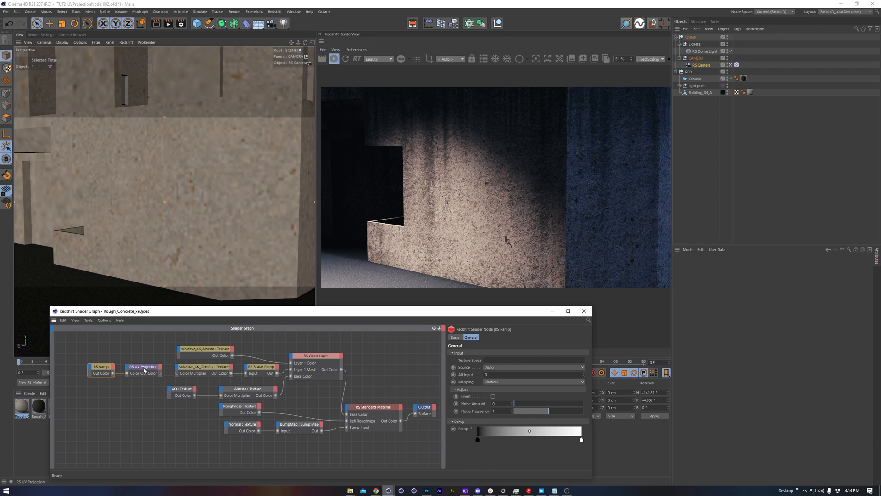
left_click(142, 366)
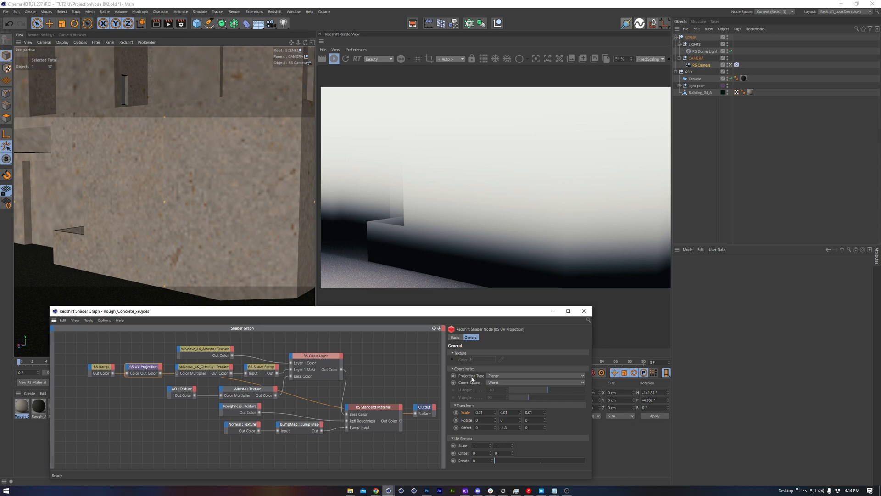
mouse_move(500, 385)
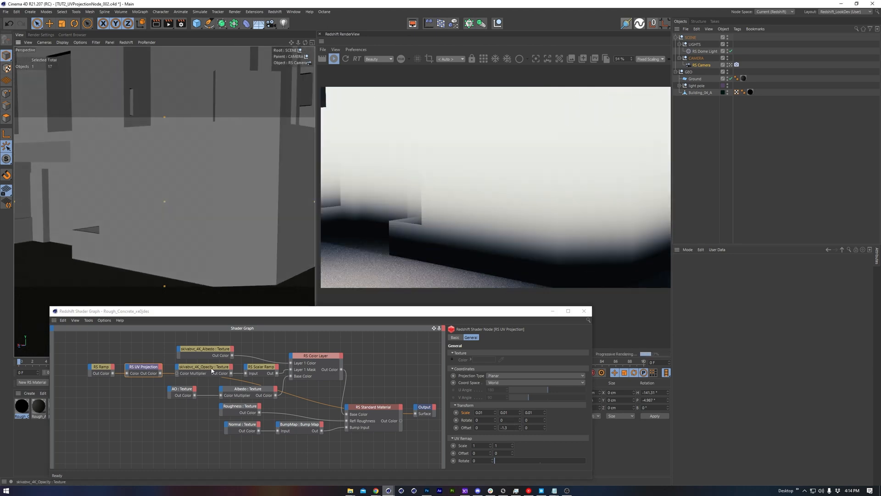
Step: Move the RS Ramp's middle knot to add dark leak streaks near the wall tops
left_click(204, 366)
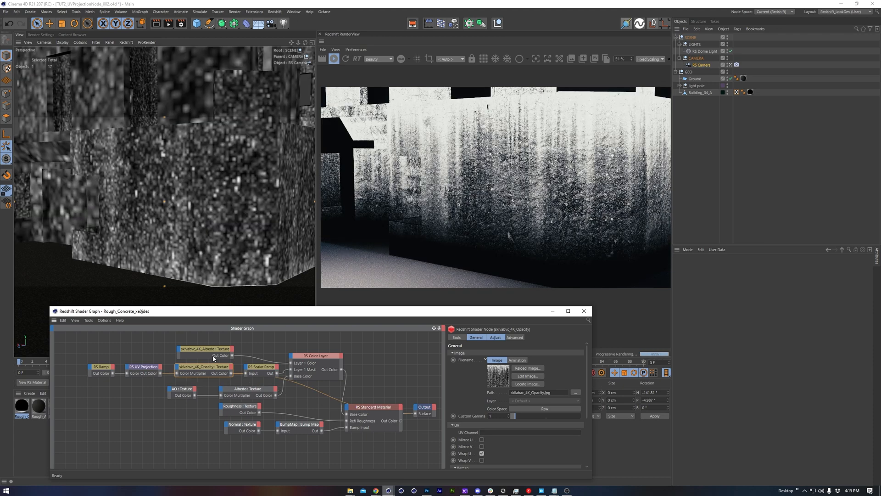
mouse_move(529, 245)
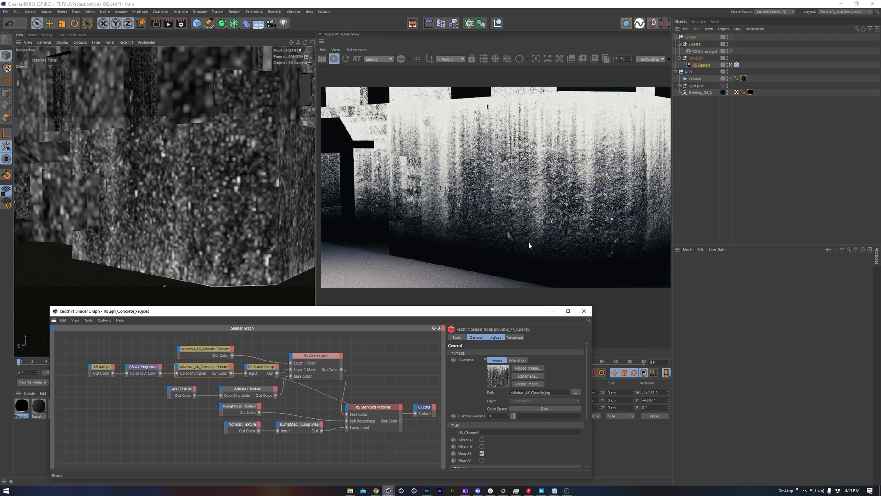
left_click(101, 366)
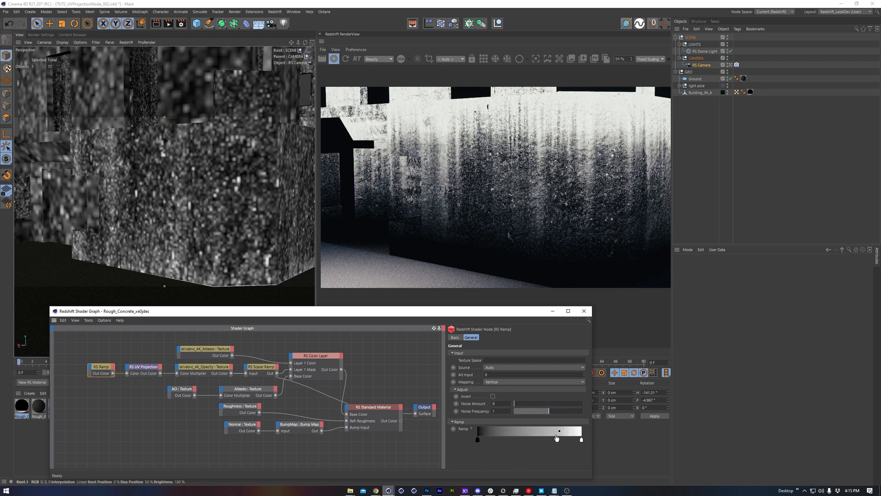
left_click(373, 407)
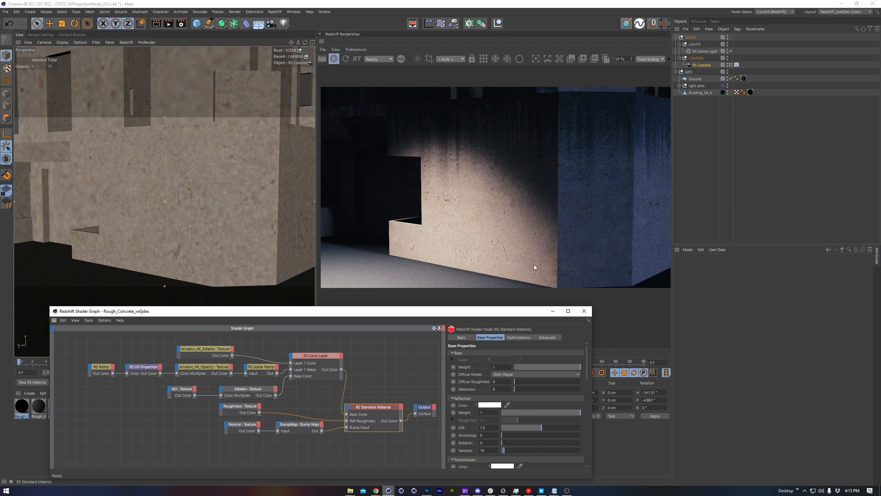
Step: Change the RS UV Projection's Transform Offset Y from -1.3 to -0.9
left_click(101, 367)
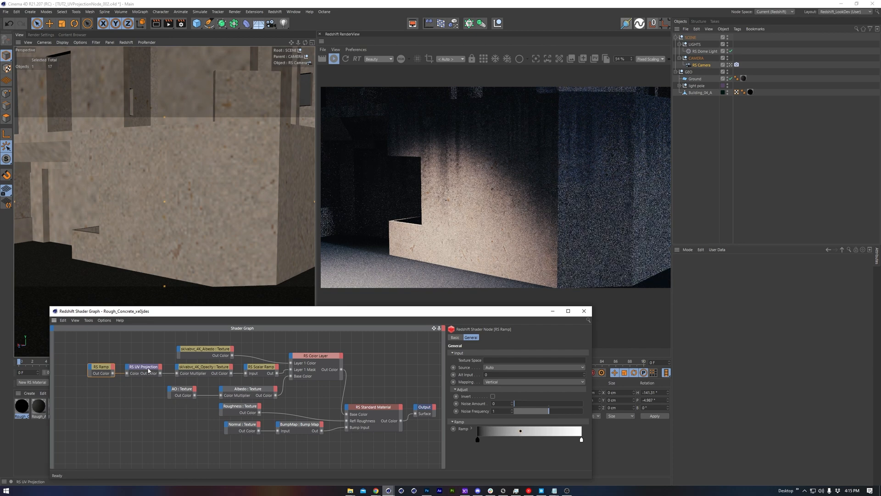
left_click(143, 367)
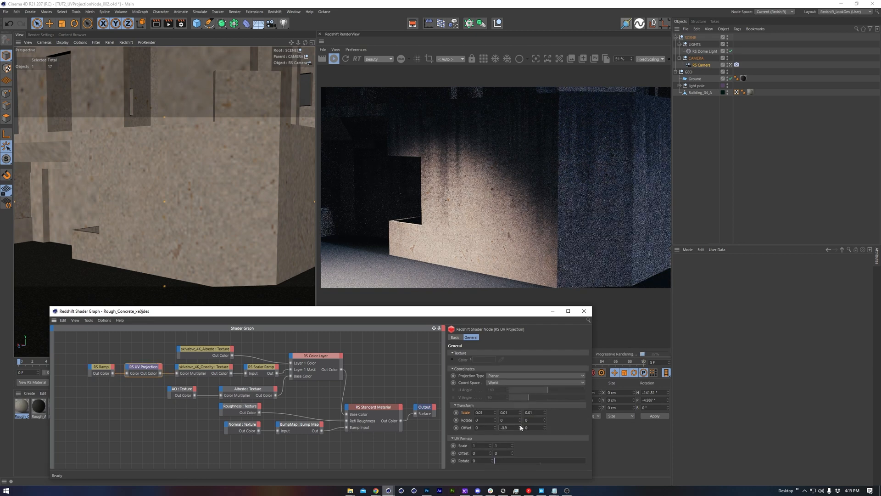
left_click(519, 426)
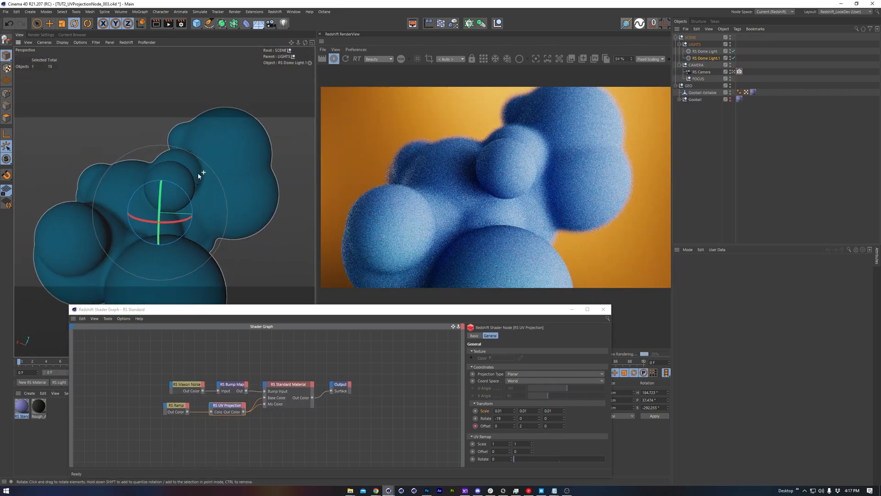
Step: Rotate the RS Dome Light around the metaball blob to vary its lighting
left_click_drag(202, 172, 165, 187)
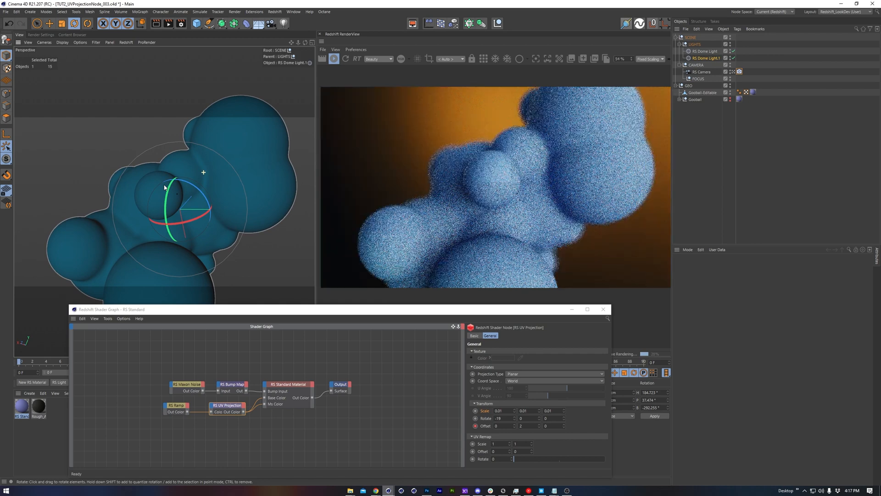
left_click_drag(163, 187, 187, 176)
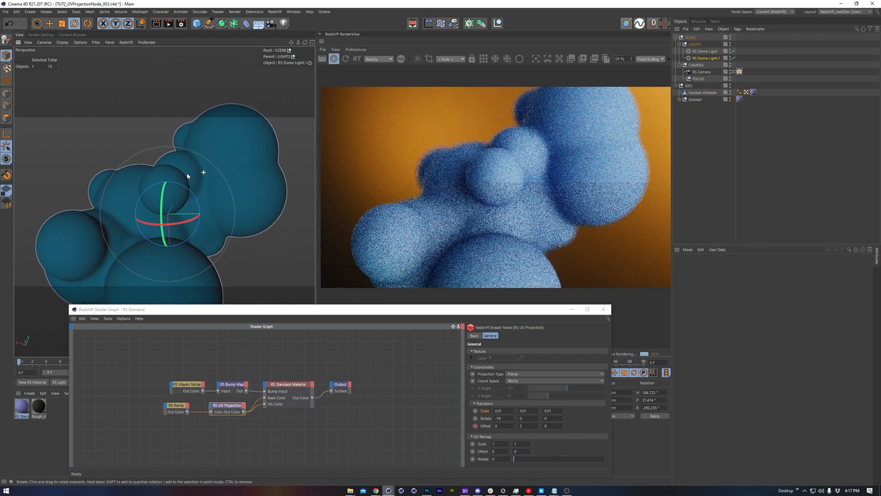
left_click_drag(187, 176, 195, 170)
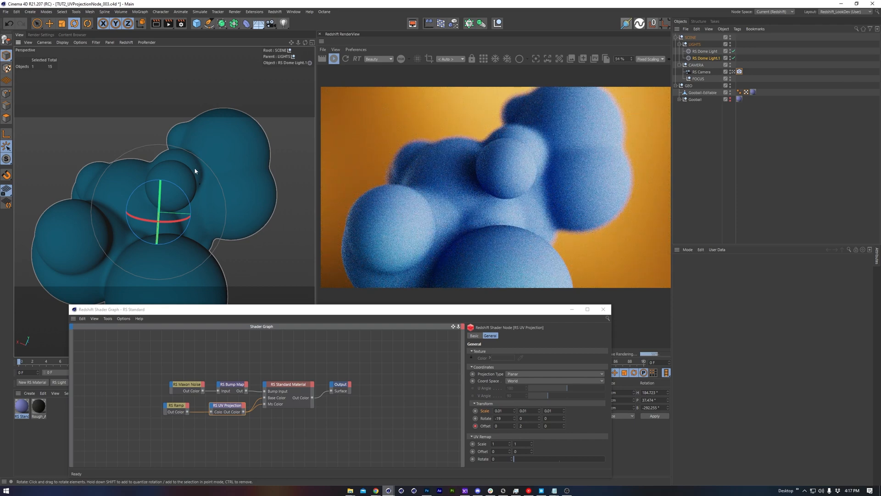
left_click(175, 406)
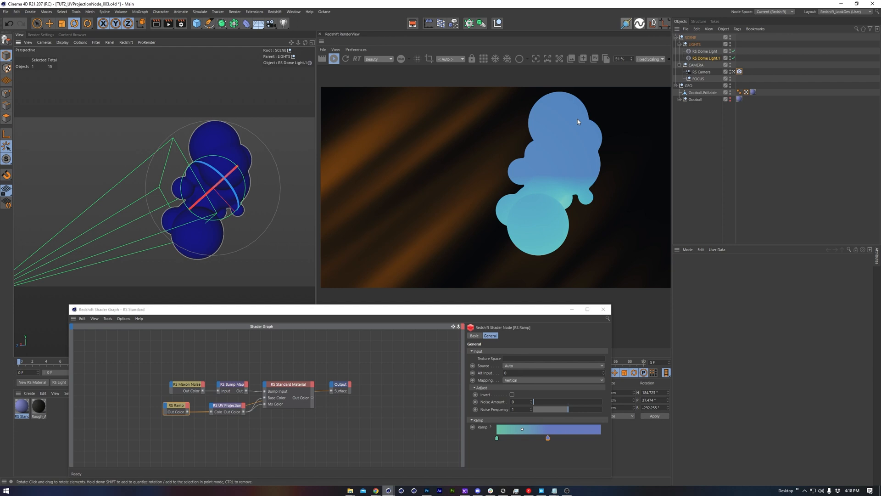
Step: Feed the teal-to-blue RS Ramp through RS UV Projection into the blob's material
left_click(496, 437)
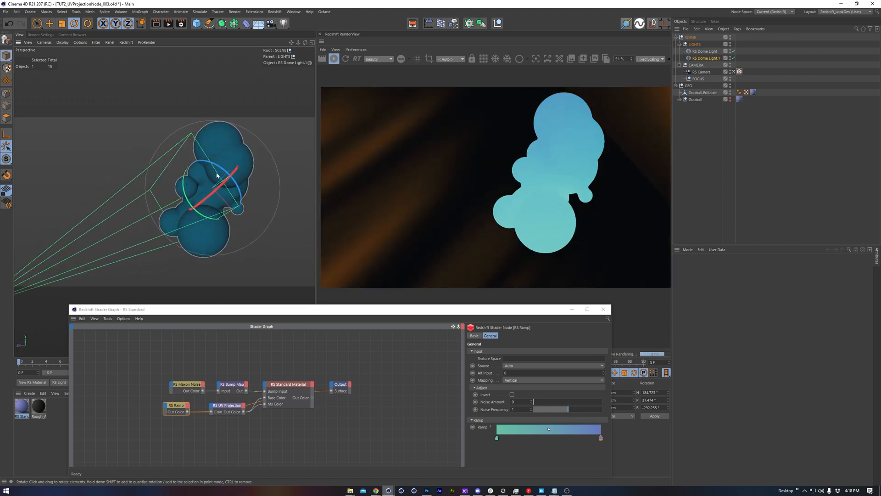
left_click(227, 405)
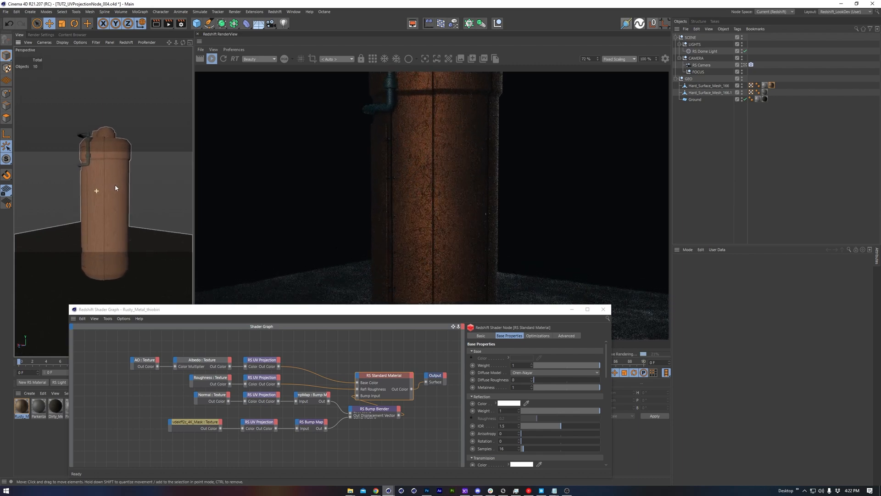
Step: Review the tank's RS UV Projection Cylindrical projection type in the dropdown
left_click(261, 359)
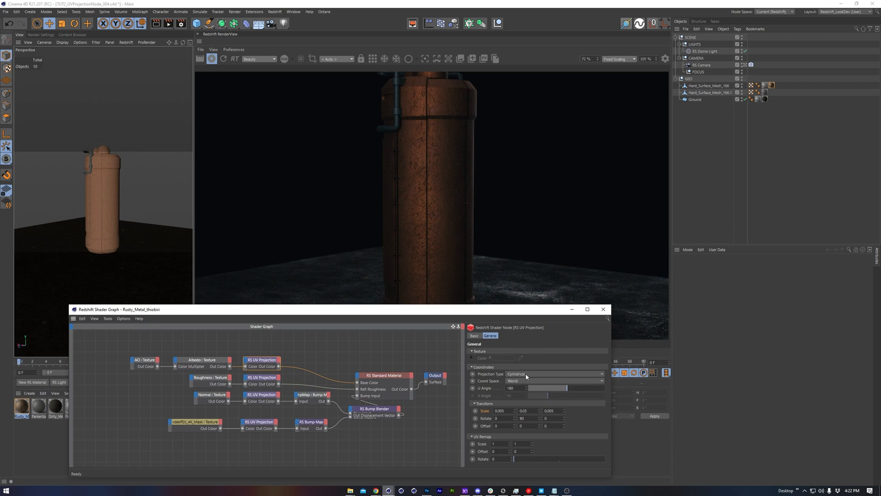
left_click(553, 380)
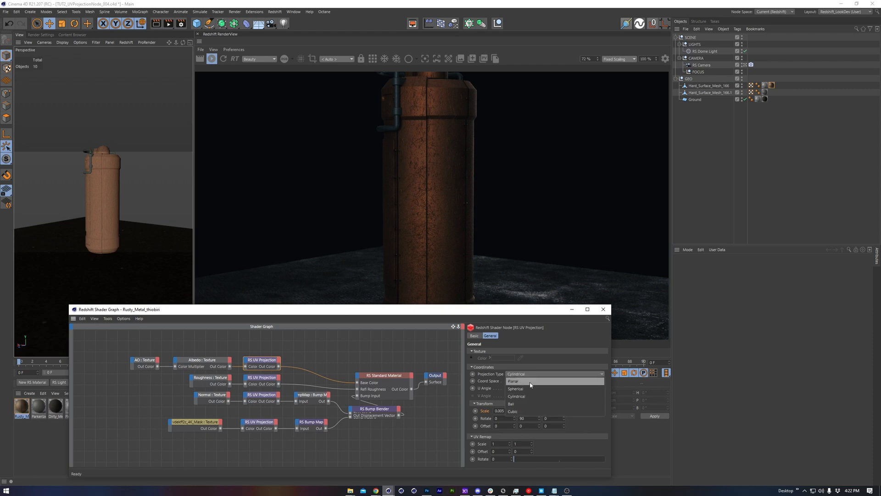
left_click(201, 363)
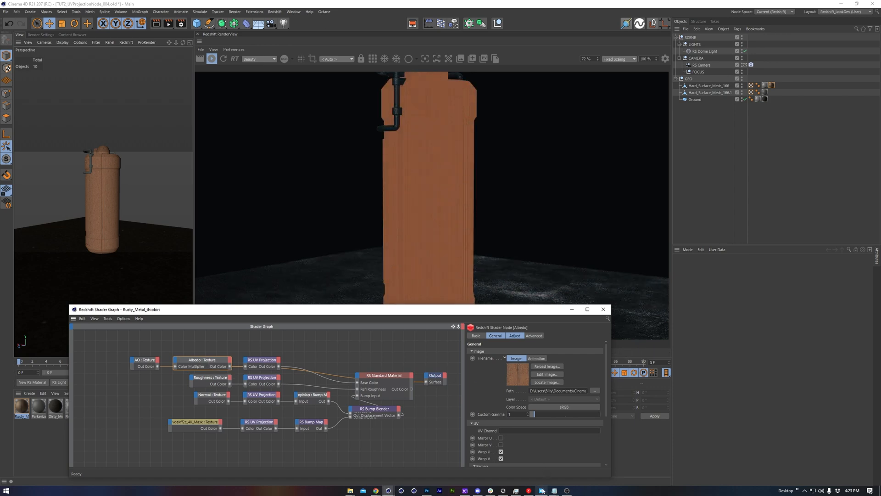
Step: Inspect the Albedo texture node's image settings while the tank renders flat orange
left_click(541, 490)
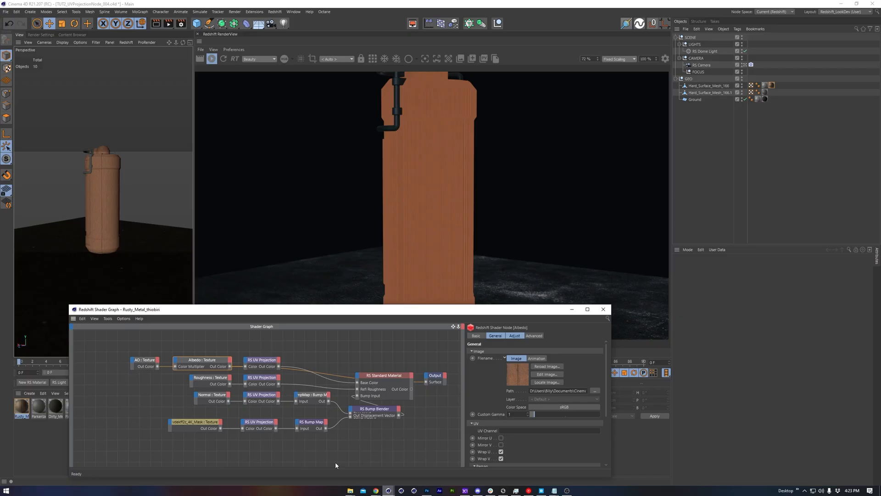
mouse_move(437, 203)
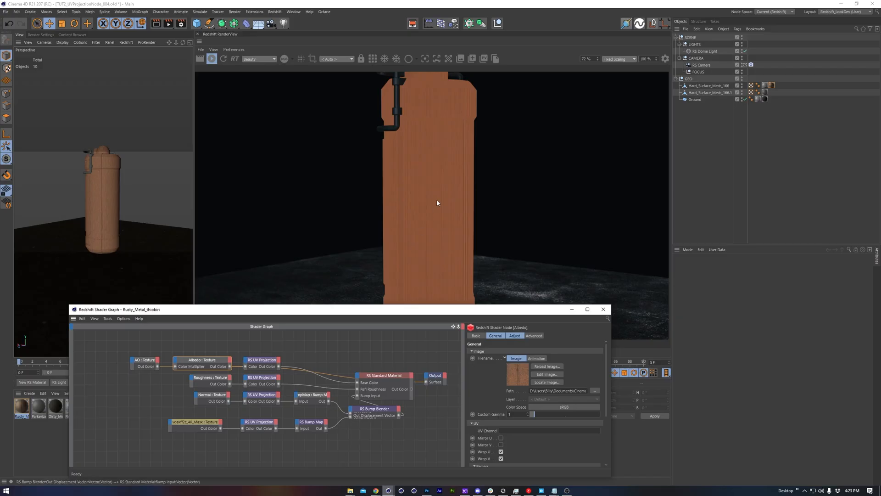
left_click(105, 197)
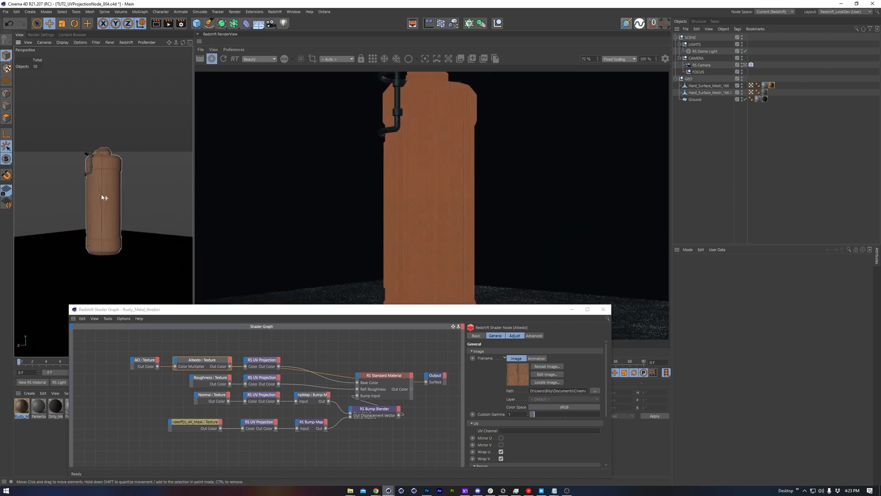
left_click(261, 360)
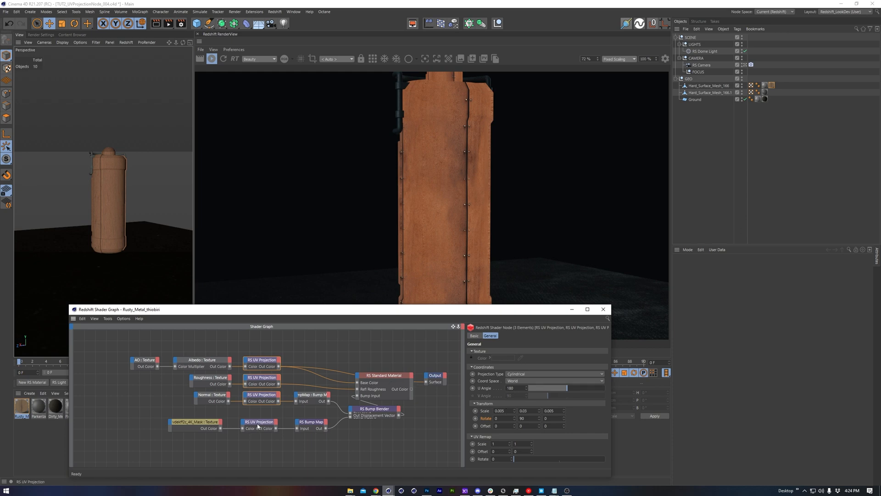
Step: Set the mask texture's UV Projection to Cubic, rotated 90/0/90, and preview the rusty tank
left_click(258, 424)
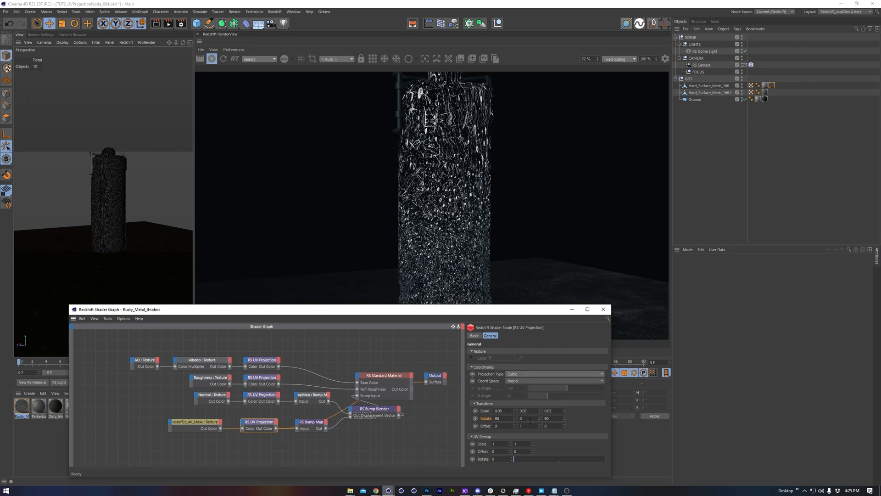
left_click(383, 375)
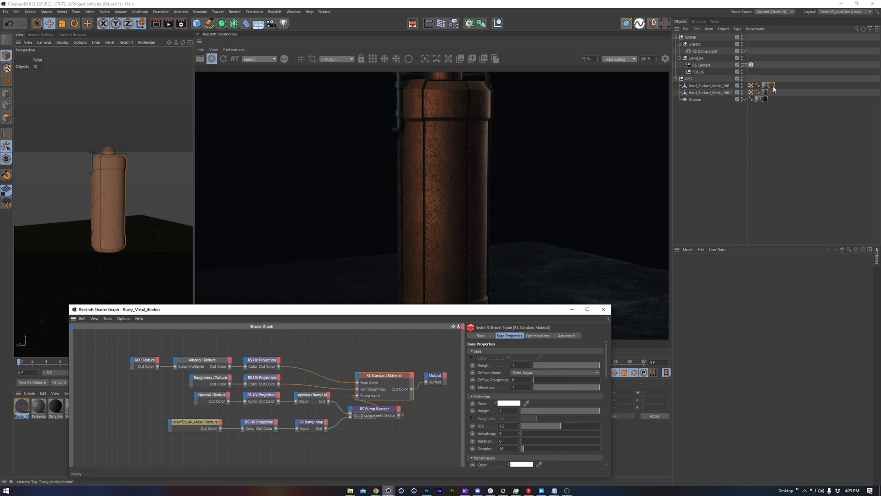
left_click(765, 85)
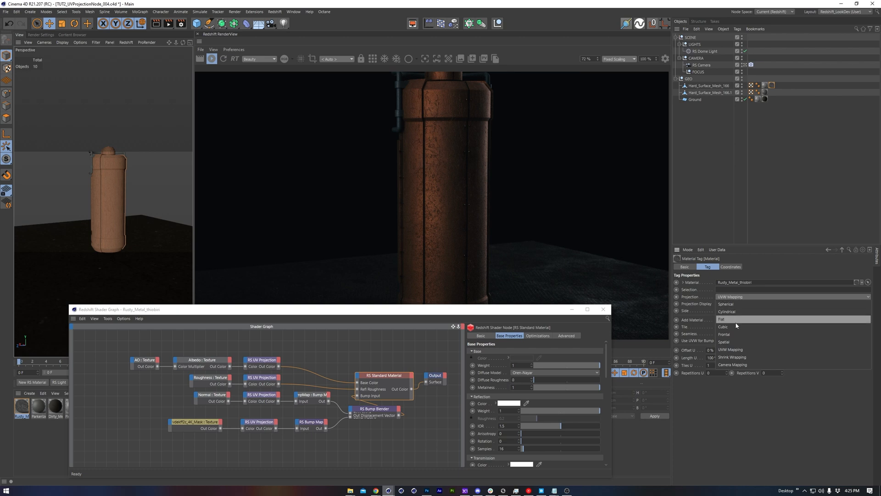
mouse_move(744, 312)
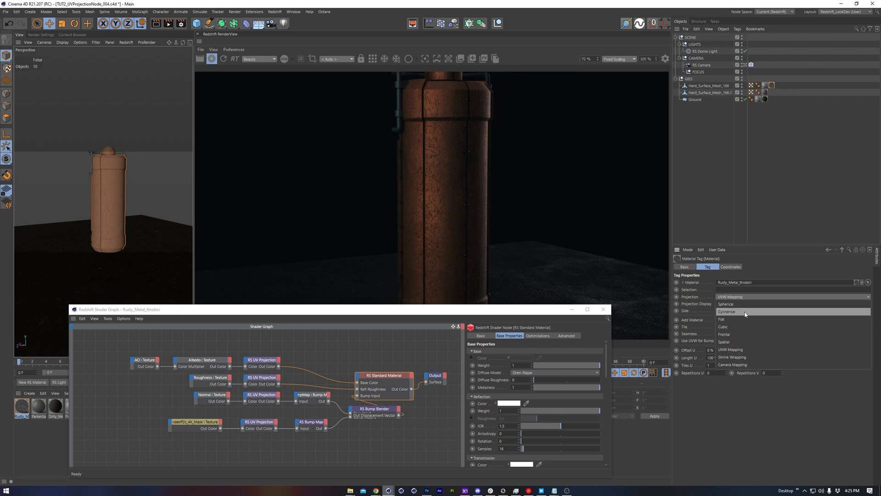
left_click(723, 312)
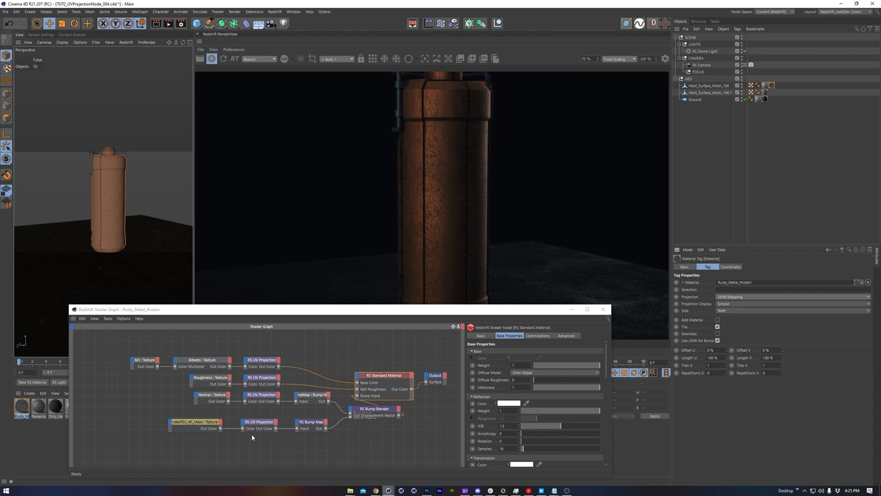
mouse_move(519, 353)
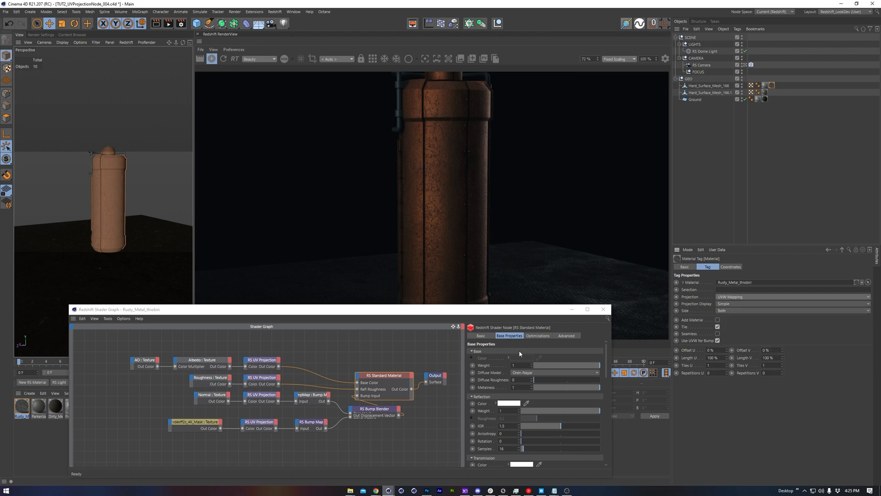
mouse_move(740, 300)
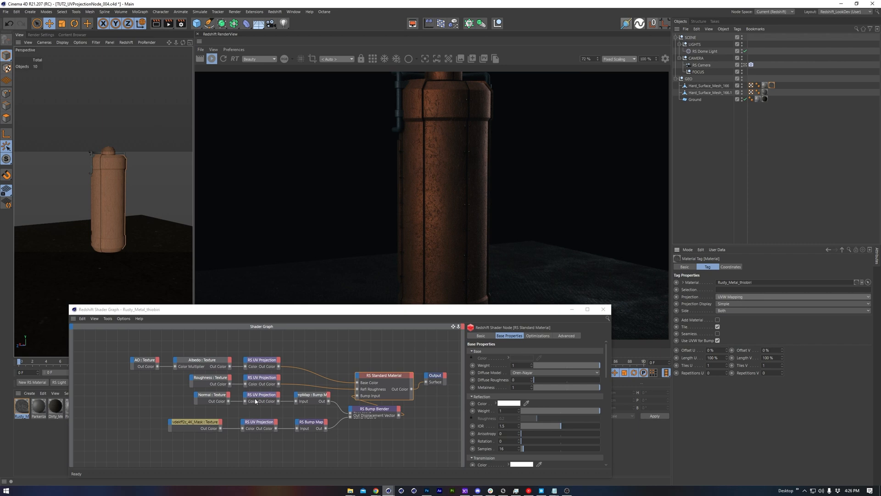
left_click(258, 422)
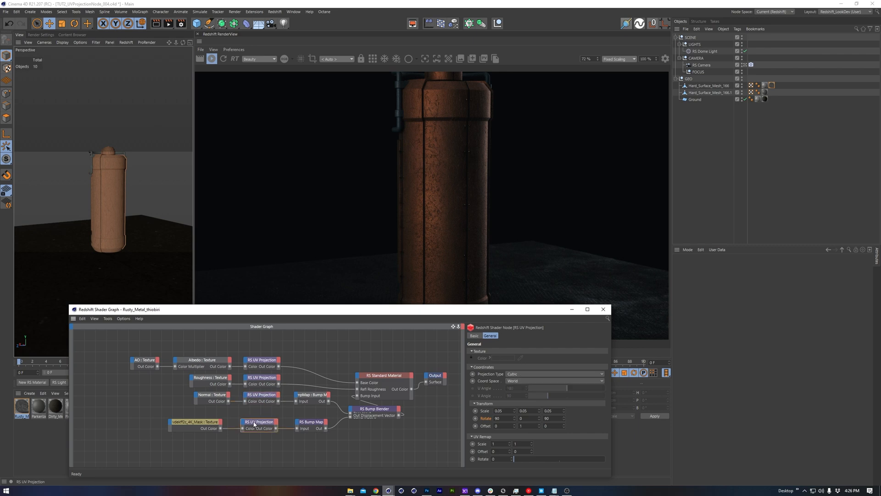